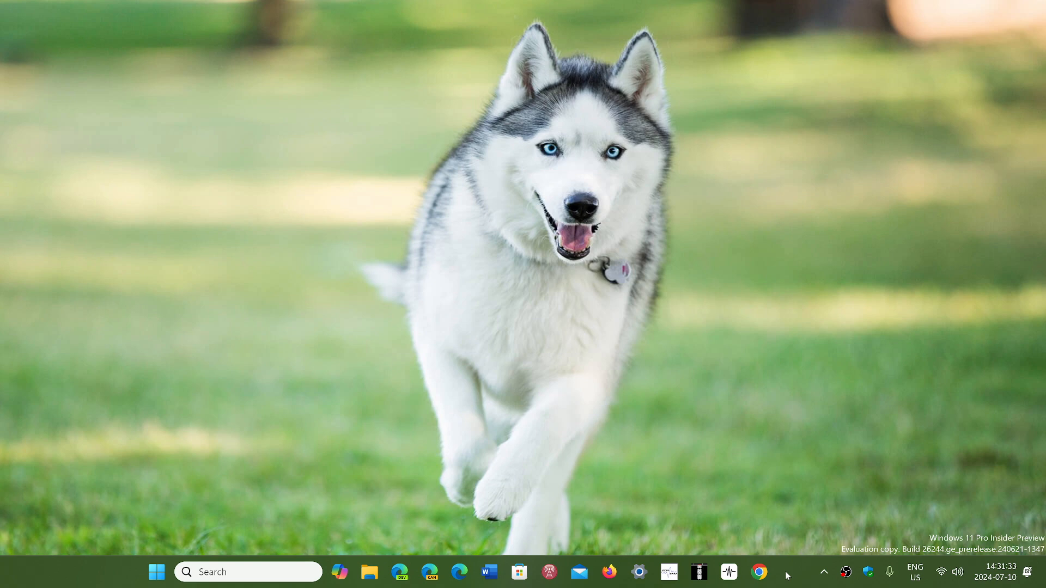
mouse_move(454, 420)
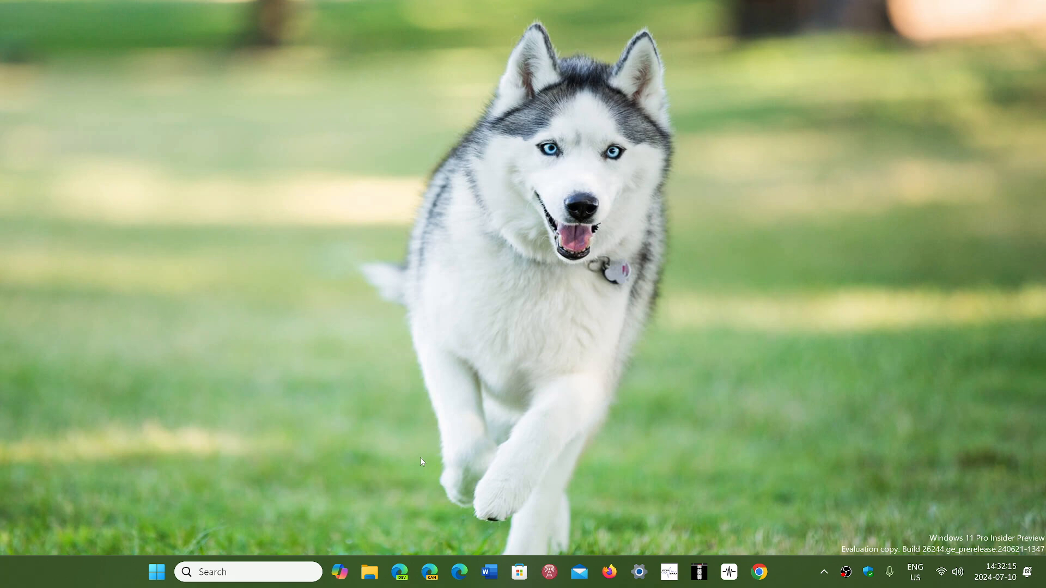
mouse_move(412, 436)
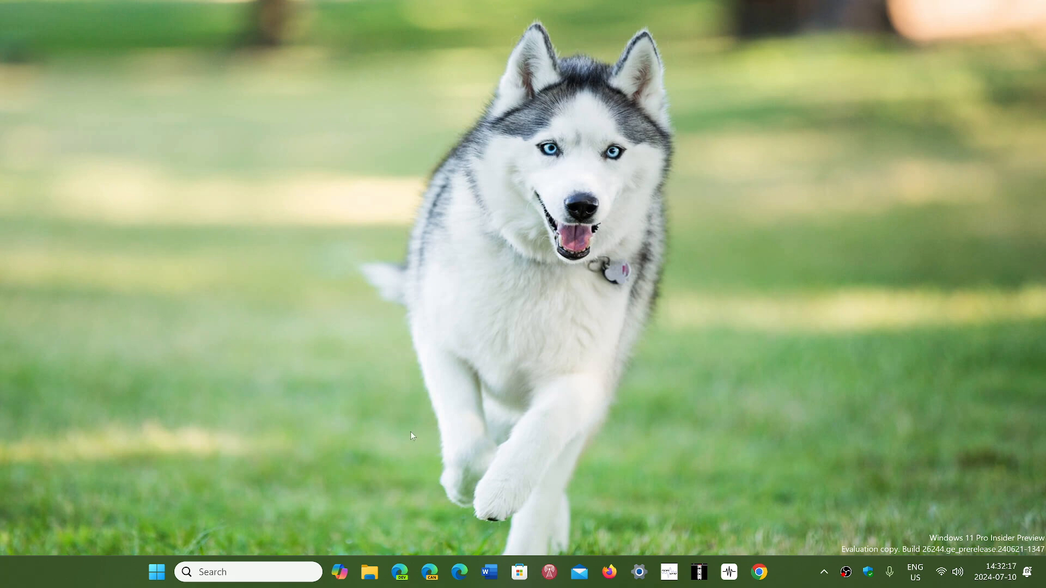
mouse_move(453, 417)
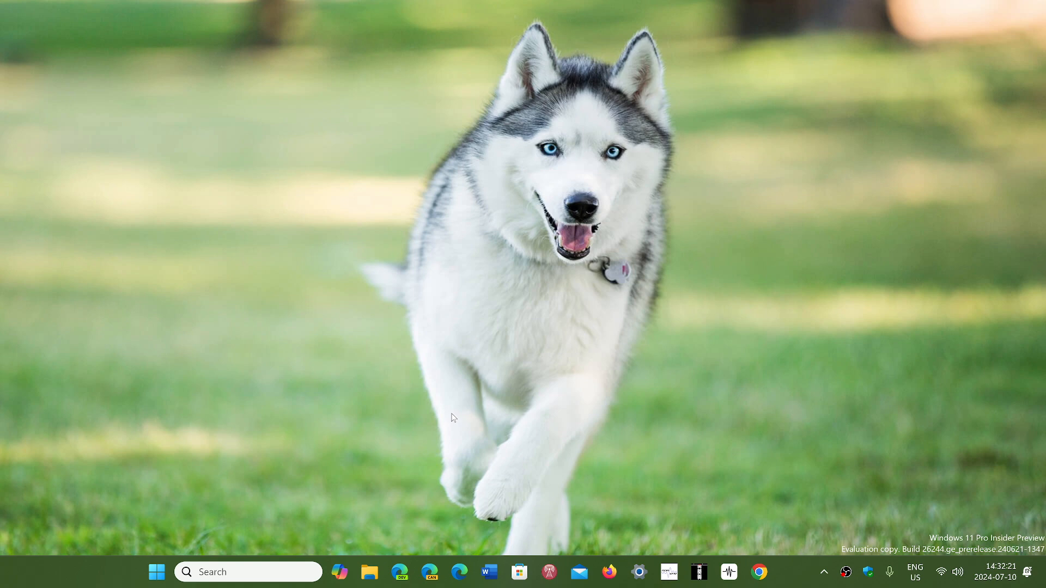
mouse_move(406, 467)
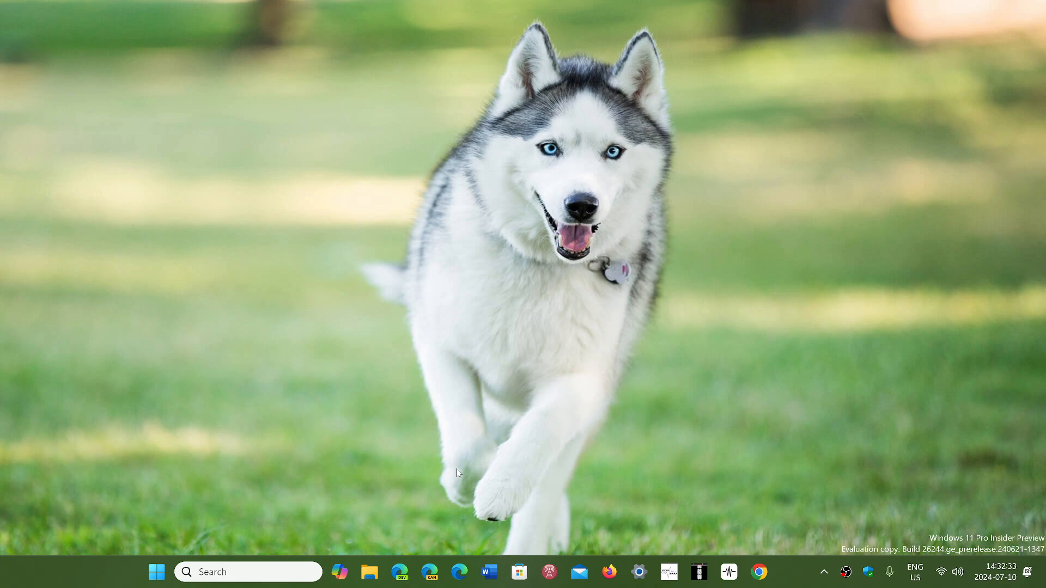
Launch Microsoft Edge and start loading spaceweather.com from the address bar
click(458, 572)
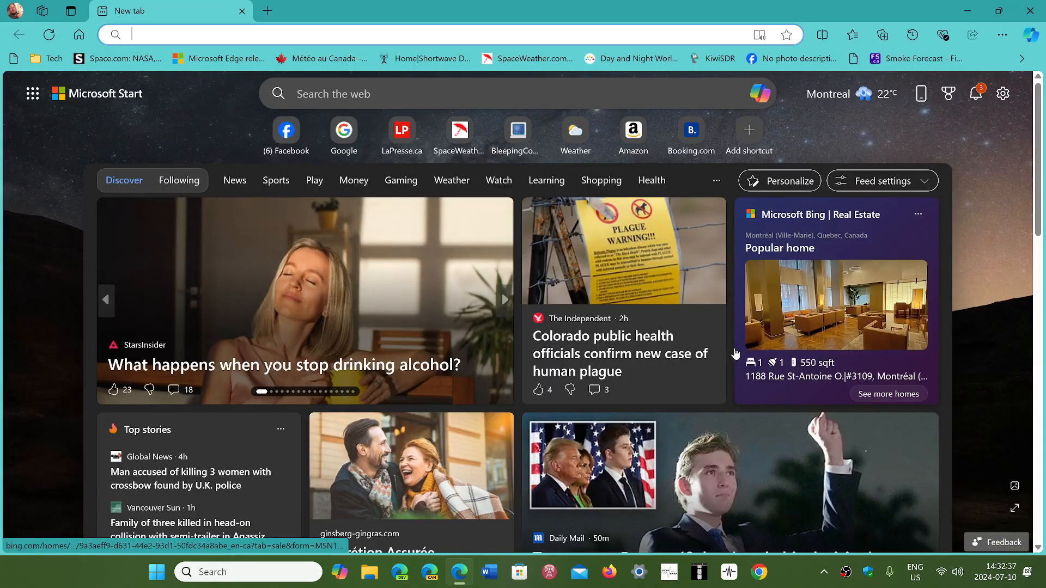
click(534, 59)
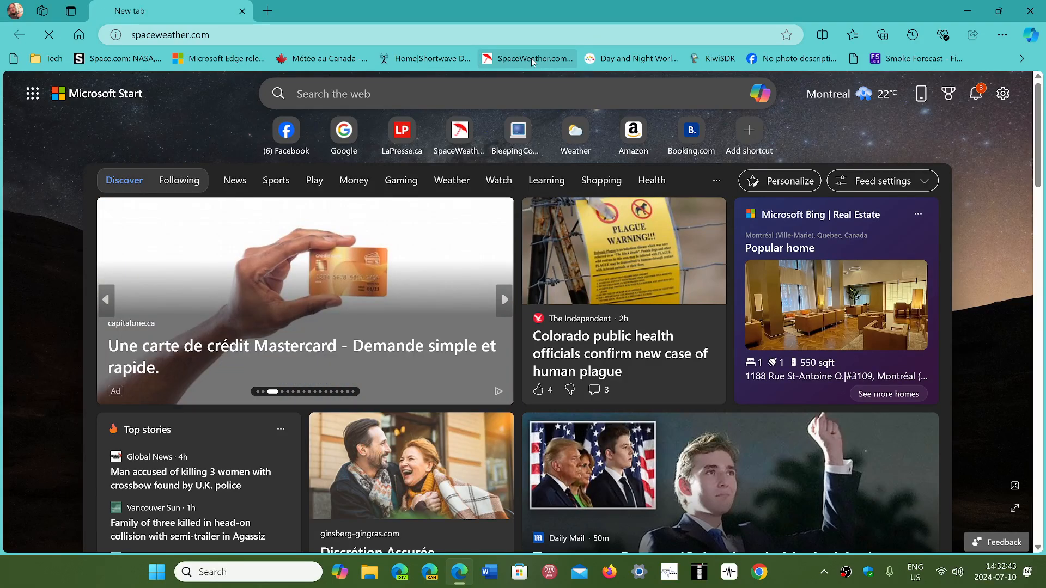
click(504, 298)
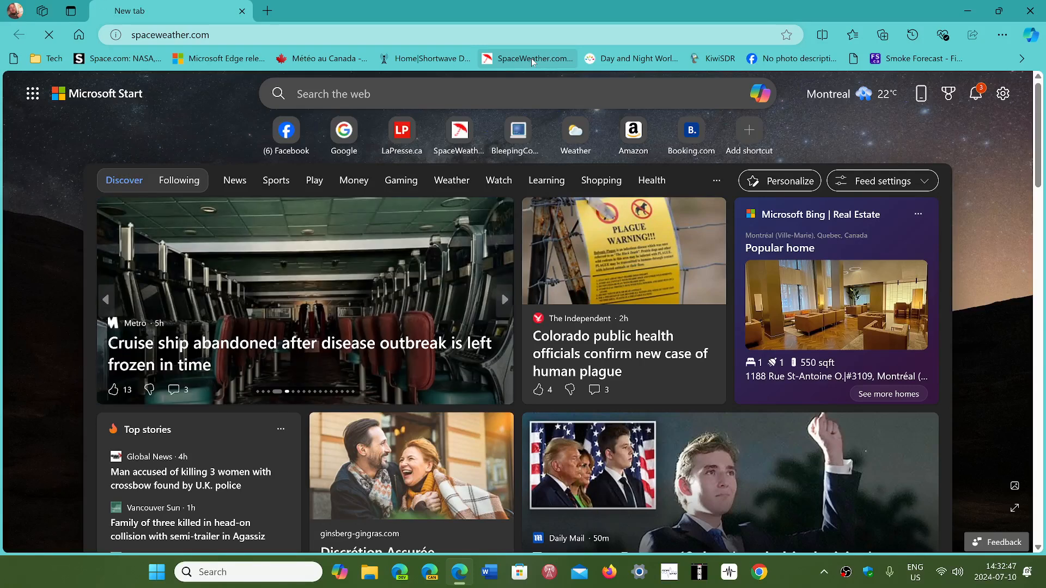
Load the spaceweather.com front page and read through today's space weather news
click(535, 58)
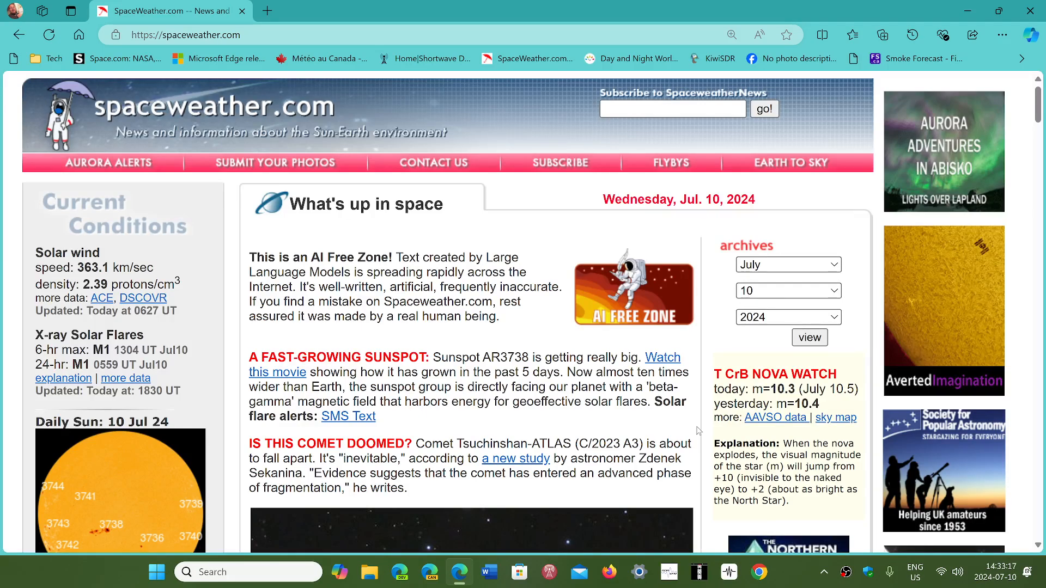
scroll(down, 3)
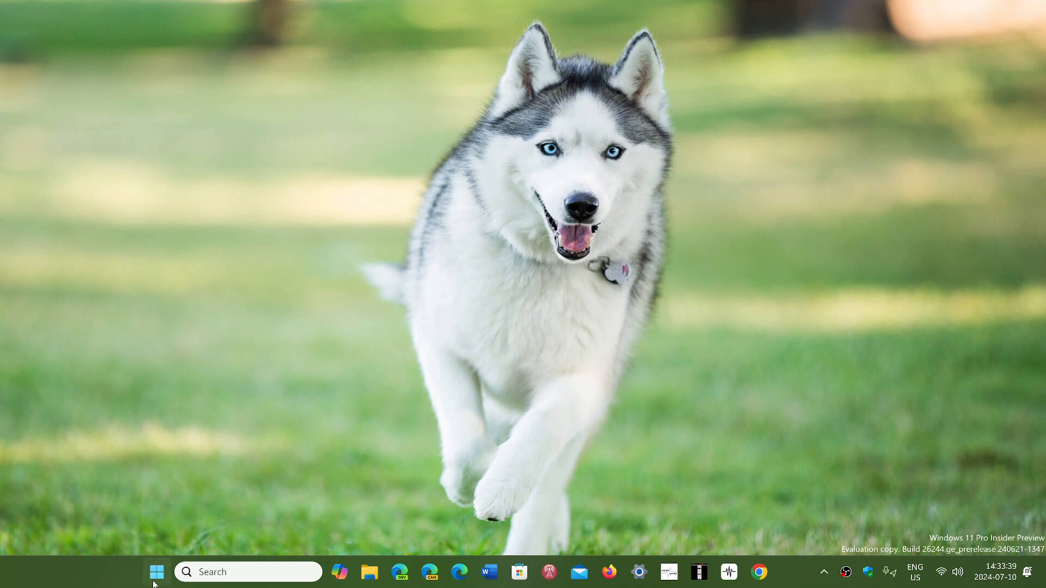
Launch Windows Settings from the Start menu's pinned apps
click(156, 572)
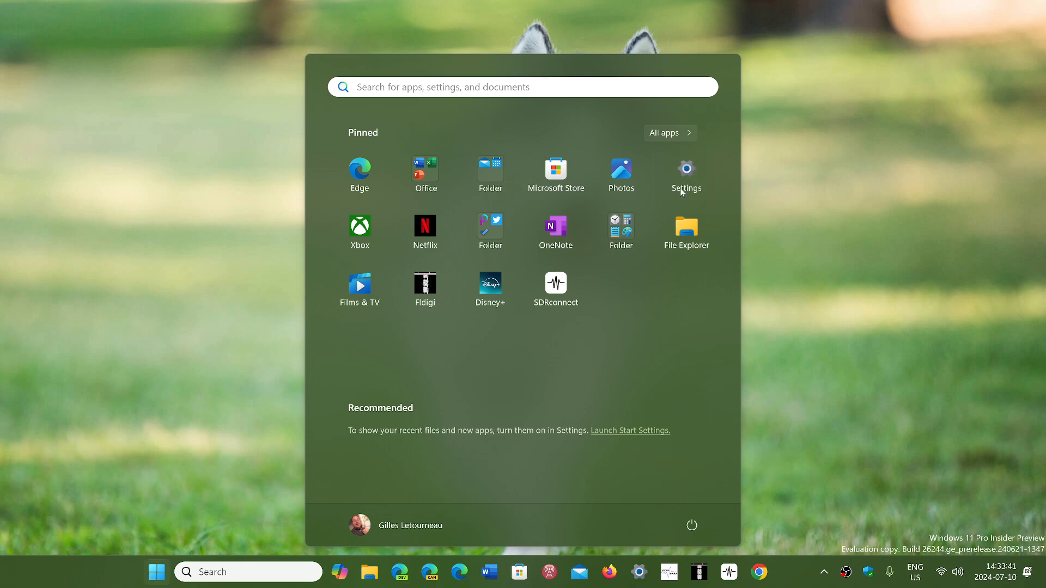
click(686, 168)
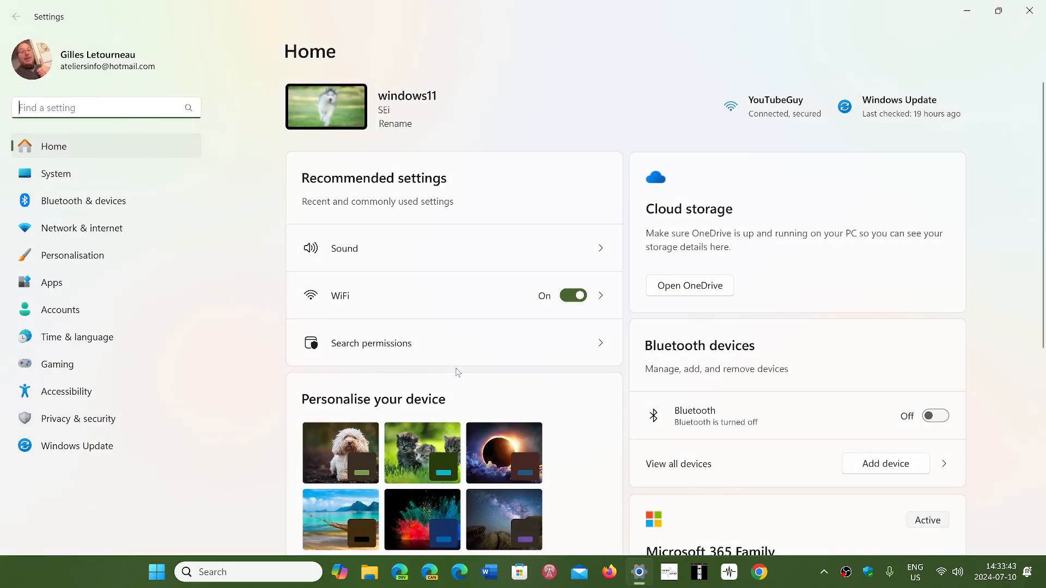
Show the Windows Update page reporting the device is up to date
click(77, 445)
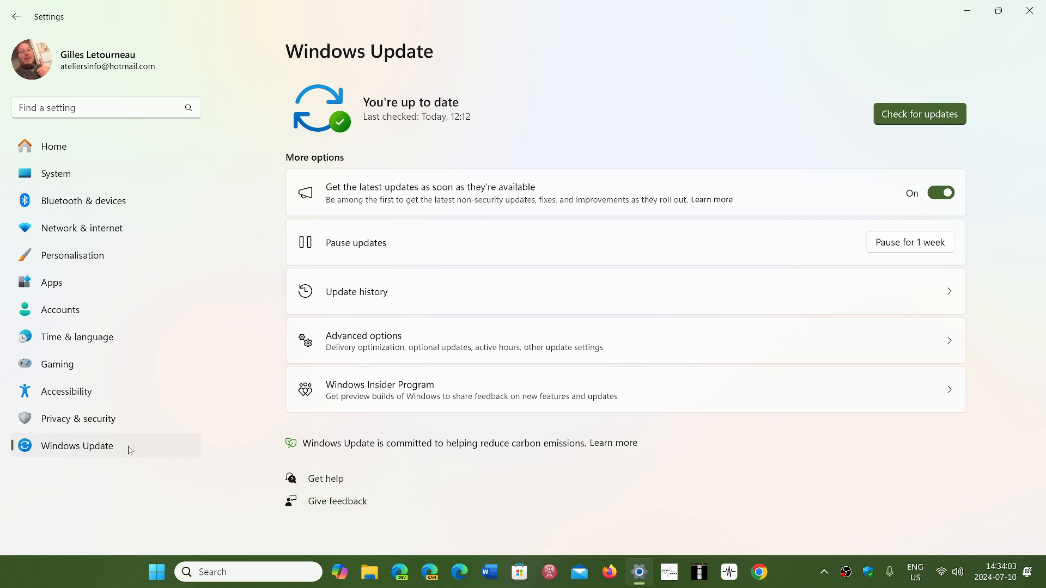
mouse_move(347, 524)
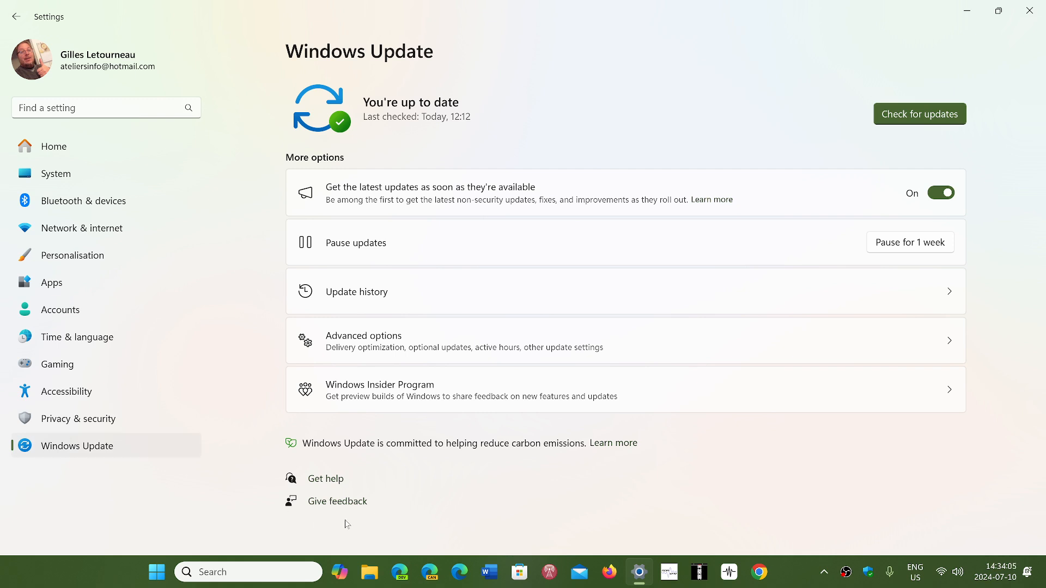
mouse_move(797, 581)
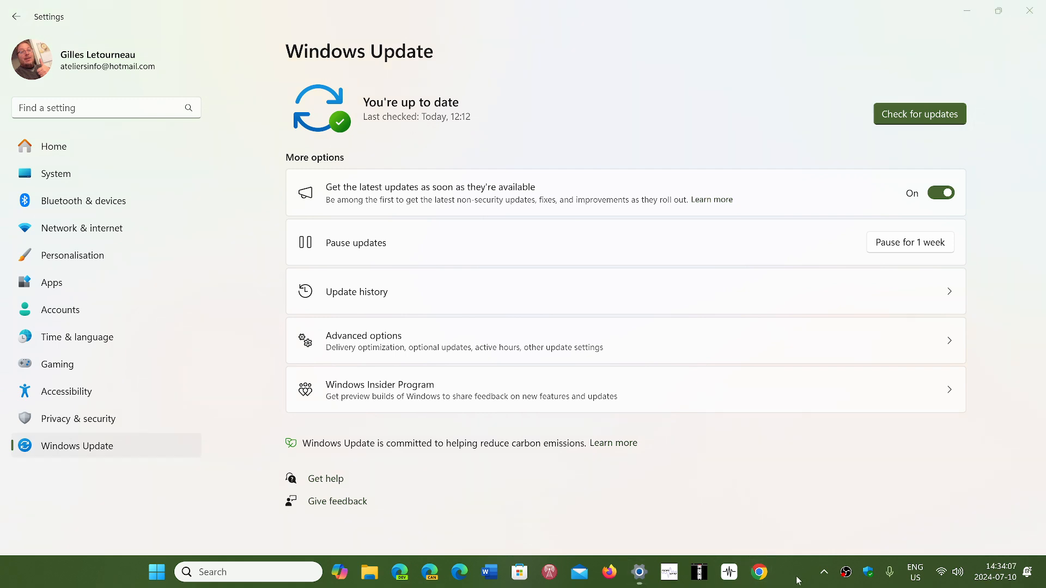